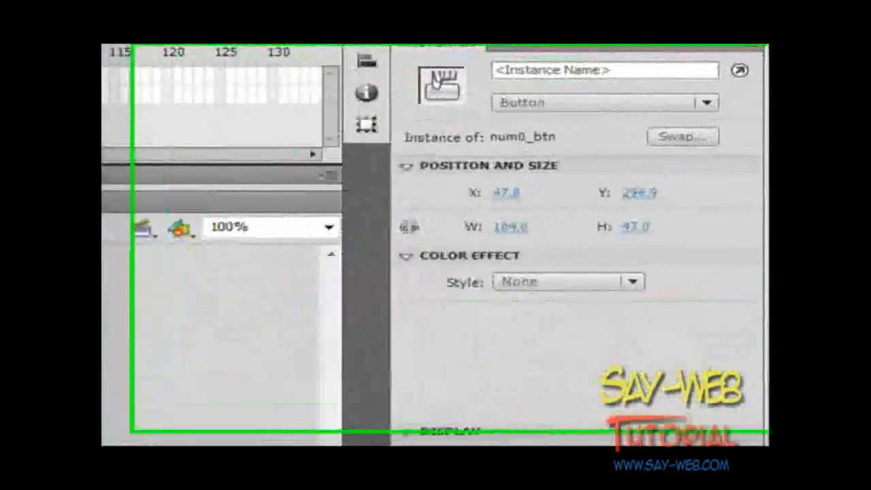
Name the zero button instance num0_btn in the Properties panel's Instance Name field.
click(594, 101)
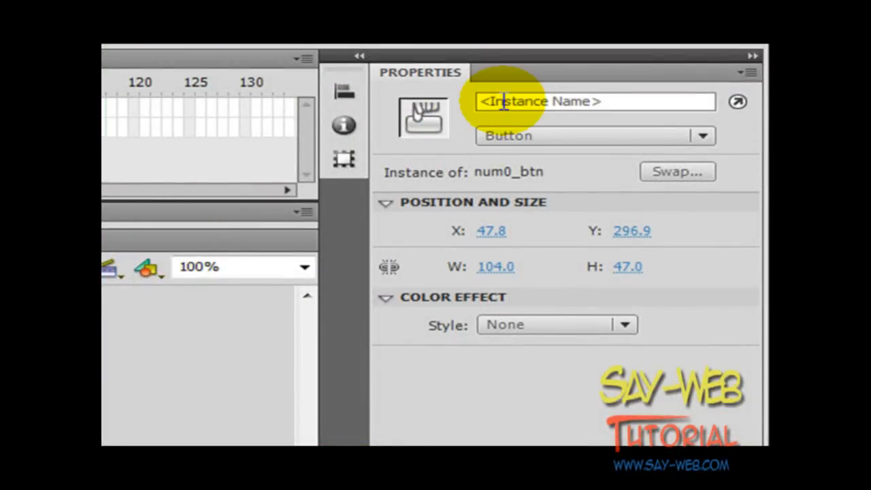
click(596, 101)
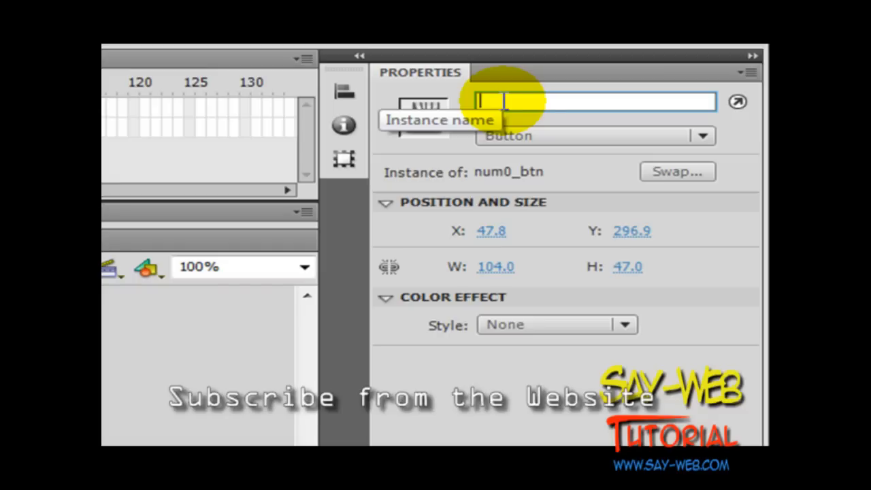
text(num)
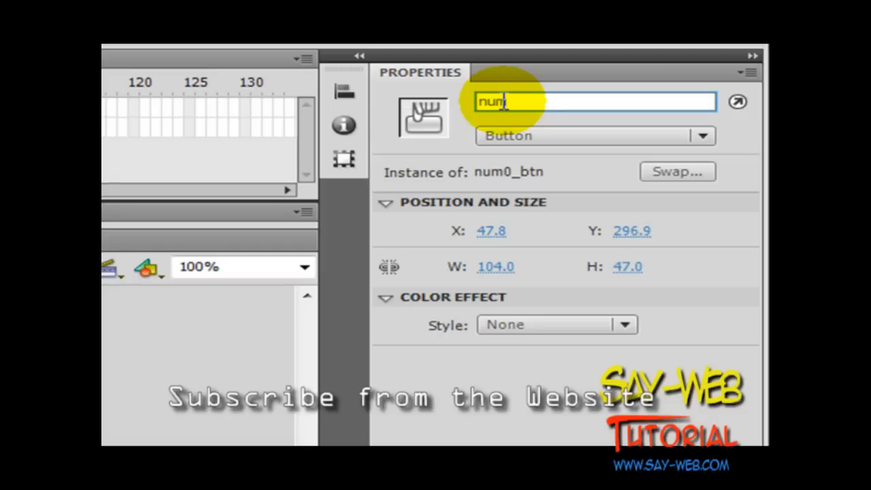
text(0)
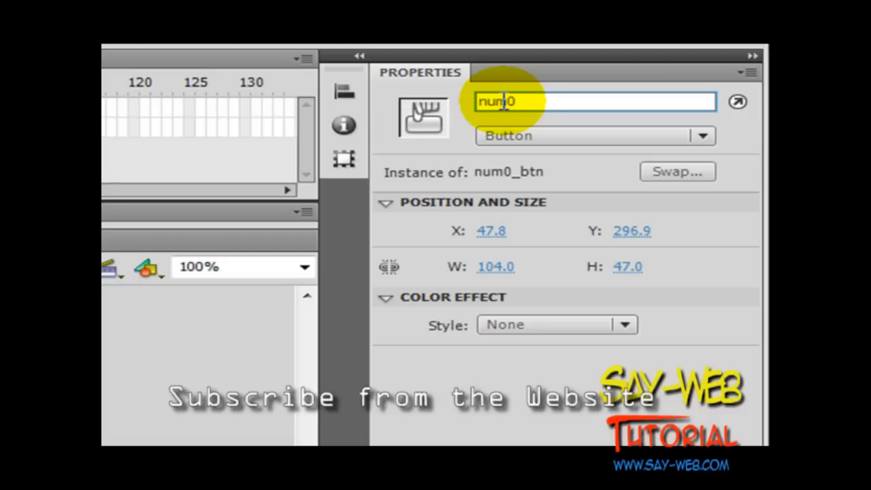
text(_btn)
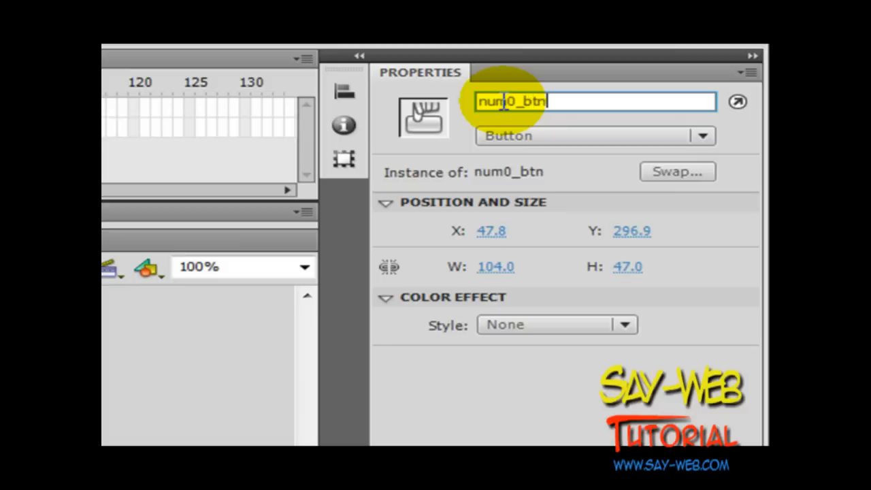
mouse_move(572, 101)
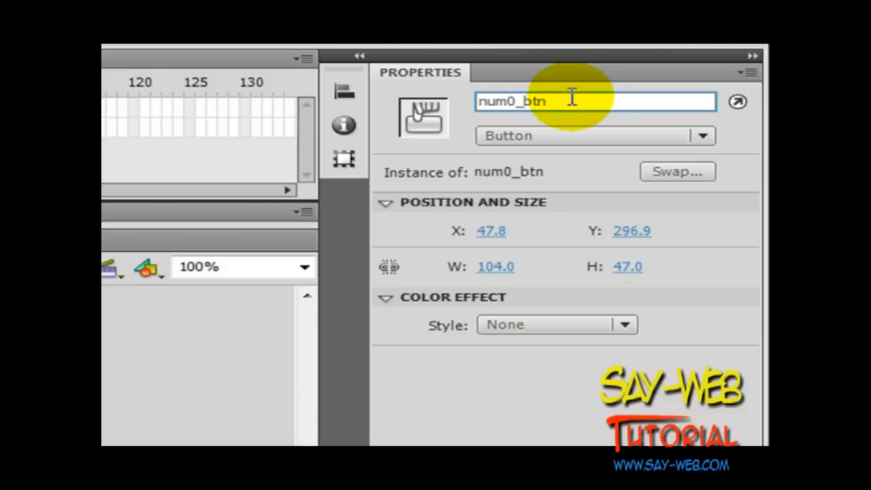
right_click(595, 101)
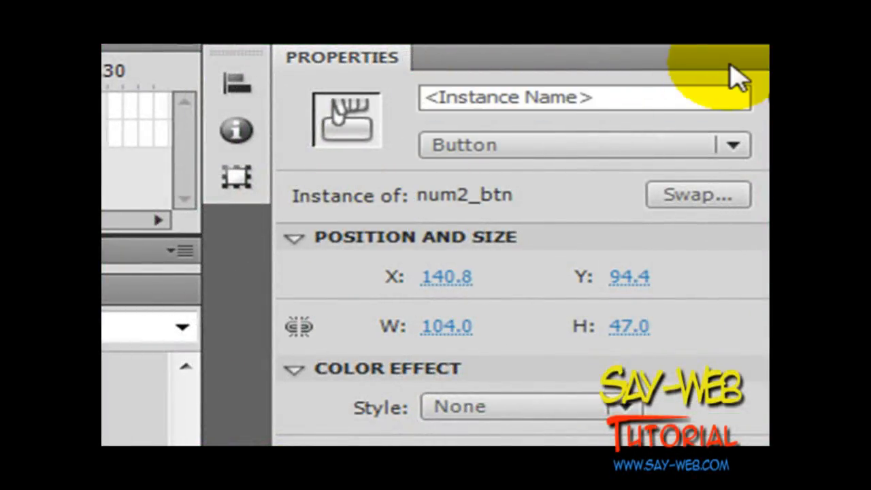
Enter instance names num2_btn through num5_btn for number buttons 2–5.
text(num0_btn)
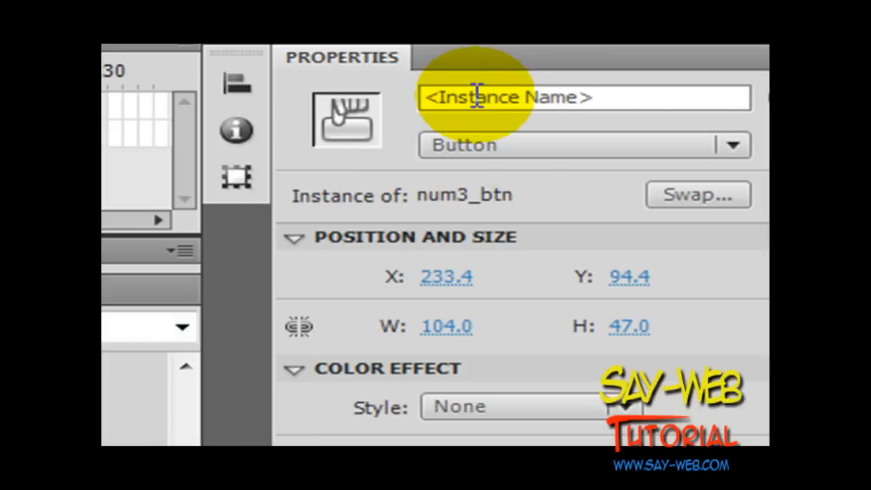
text(num0_btn)
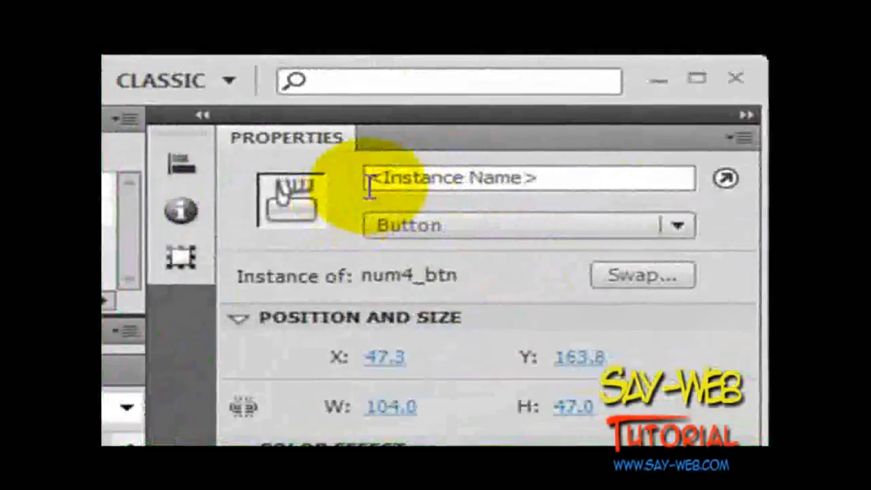
text(num0_btn)
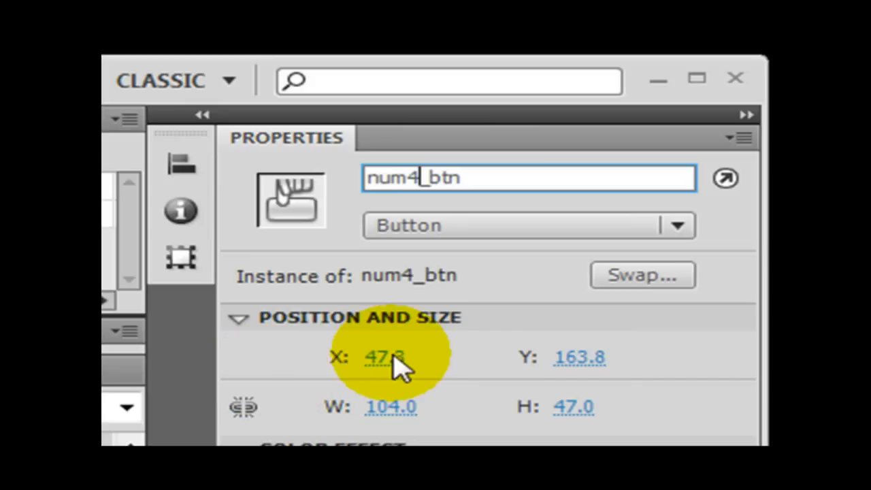
click(385, 357)
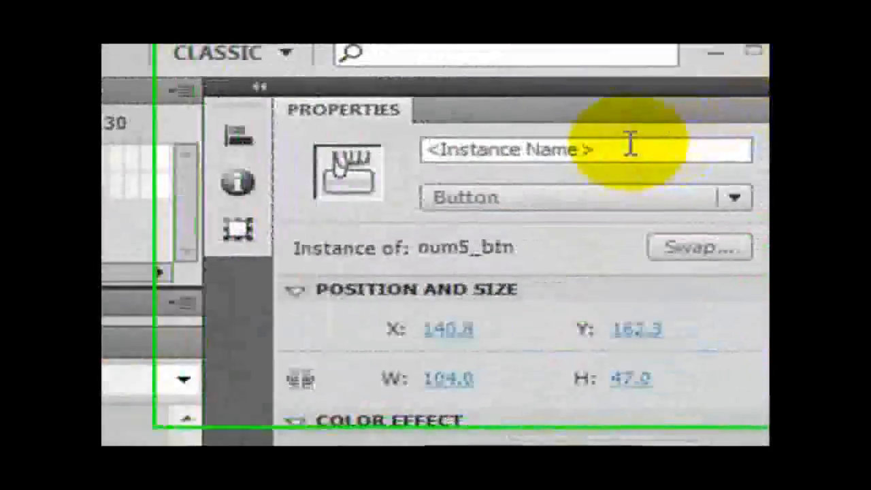
text(num0_btn)
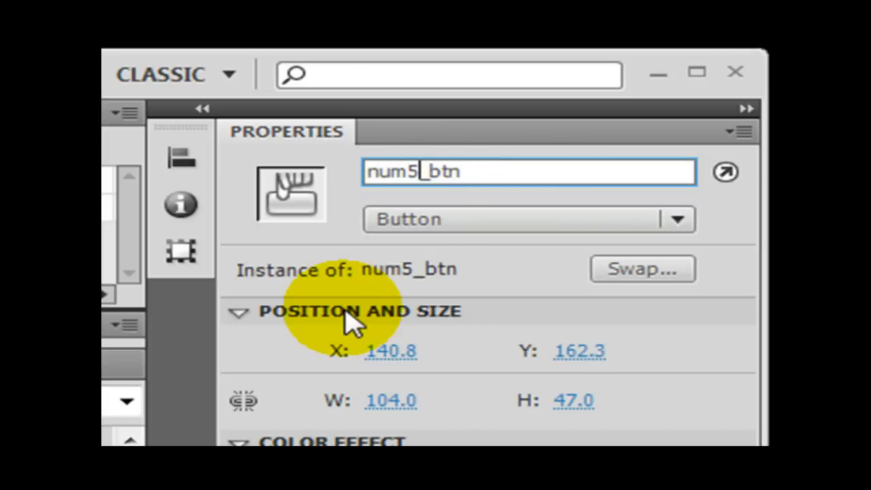
mouse_move(608, 181)
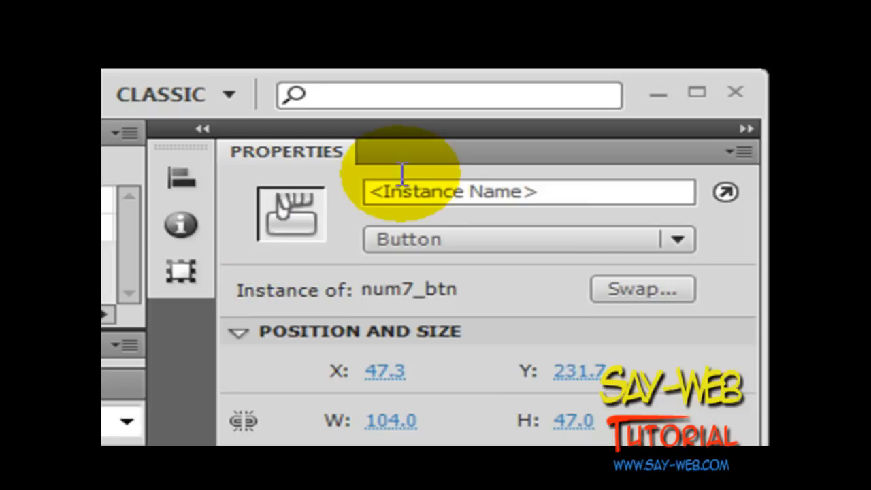
Name buttons 7, 8 and 9 as num7_btn, num8_btn and num9_btn.
text(num0_btn)
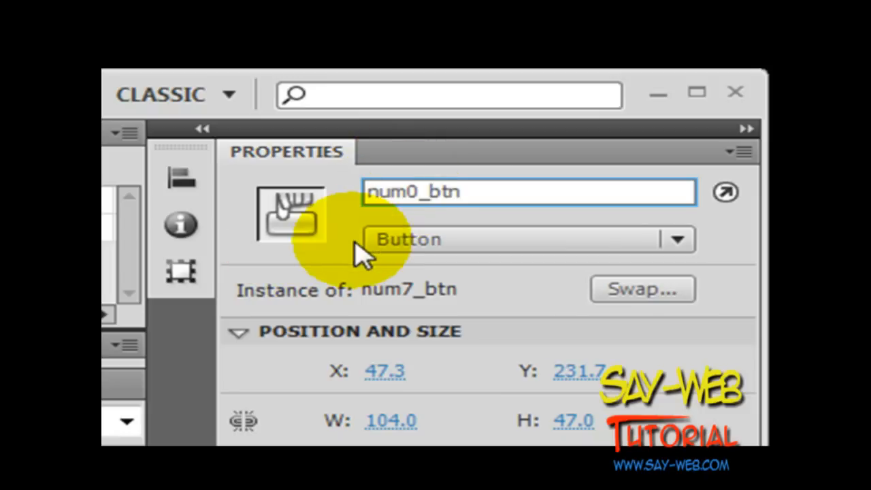
click(409, 191)
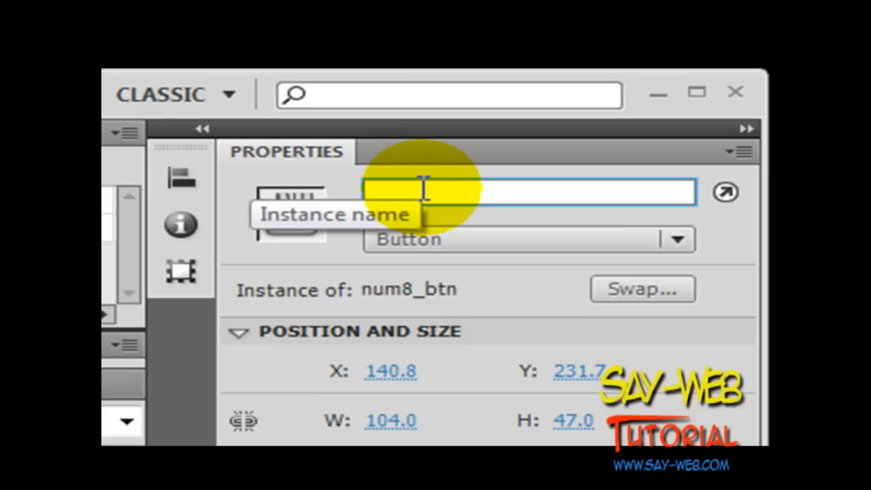
text(num0_btn)
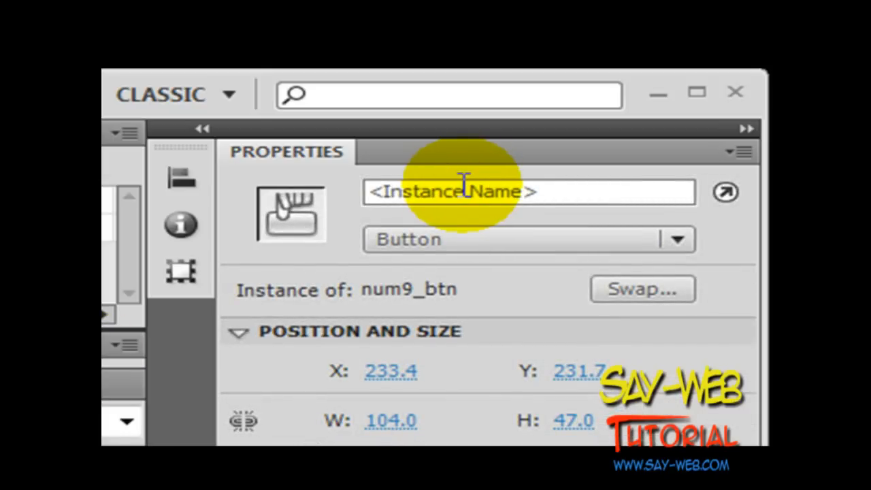
text(num9_btn)
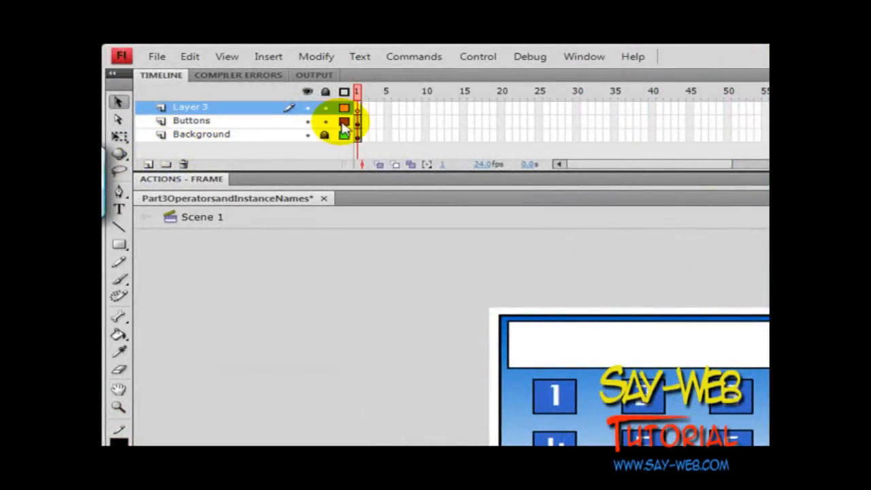
Select frame 1 of Layer 3 and open its Actions panel.
double_click(190, 107)
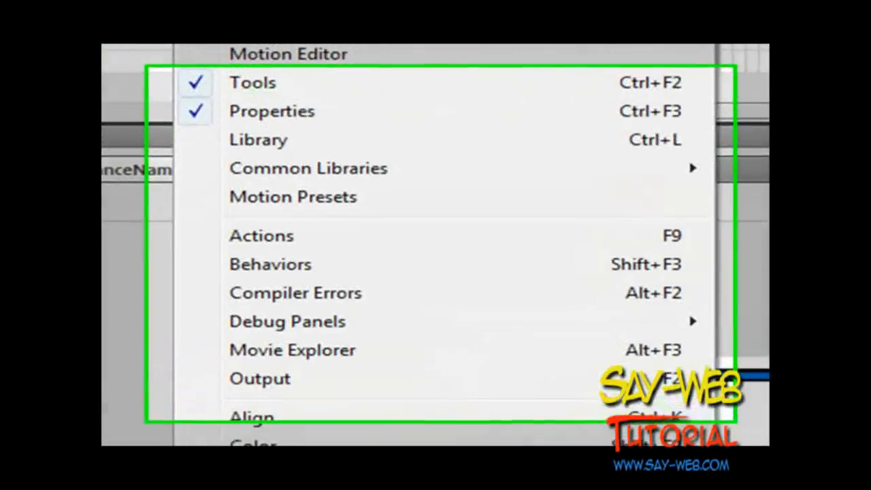
click(261, 236)
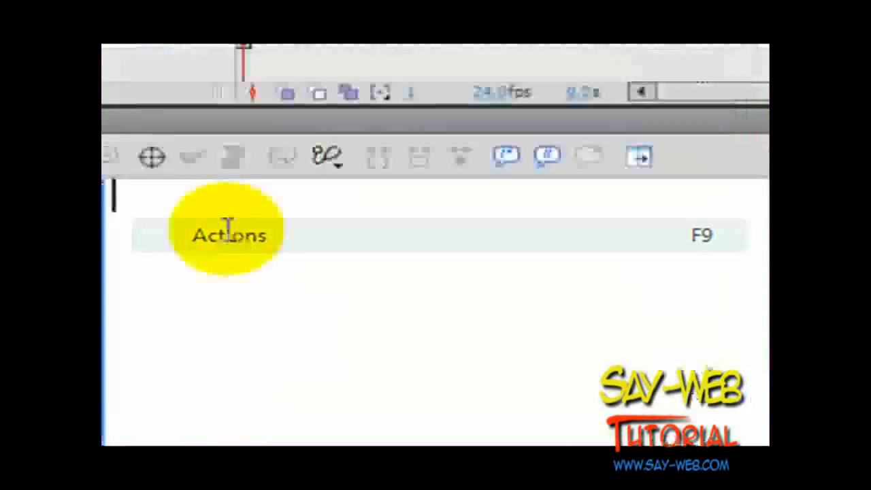
Type the header comment '// Calculator Variables' on the first script line.
click(228, 235)
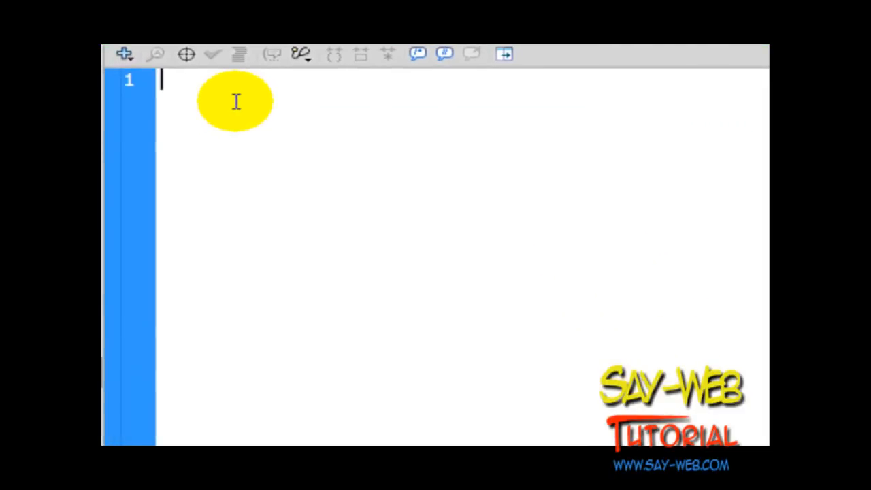
text(//)
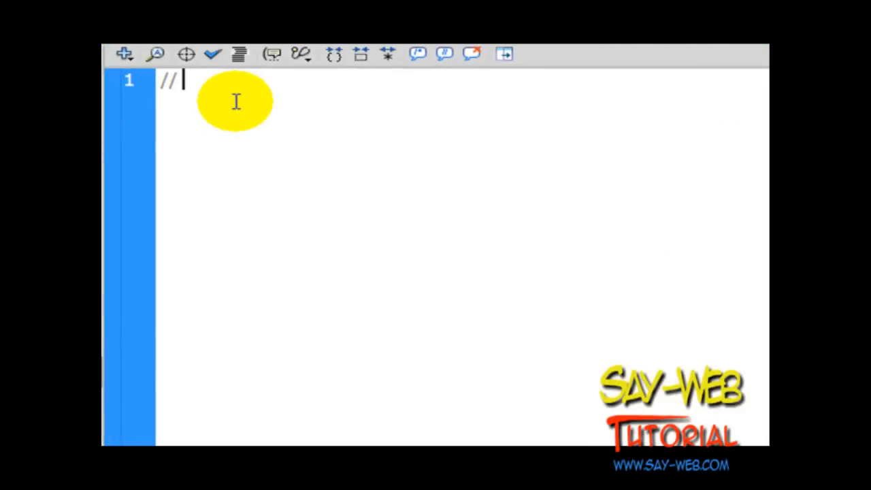
text(Ca)
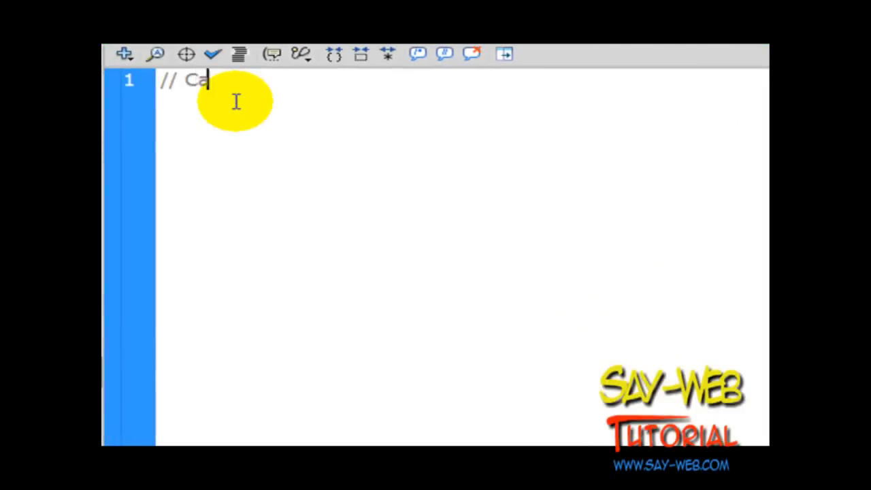
text(lculato)
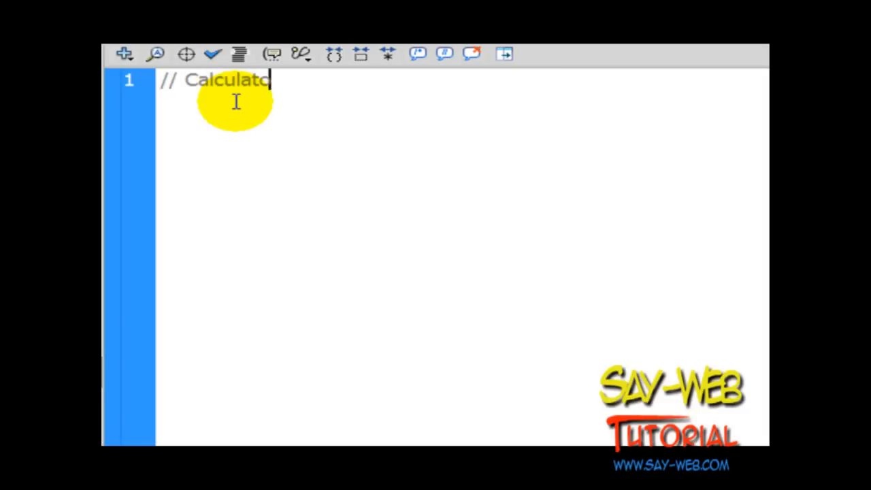
text(r Variables)
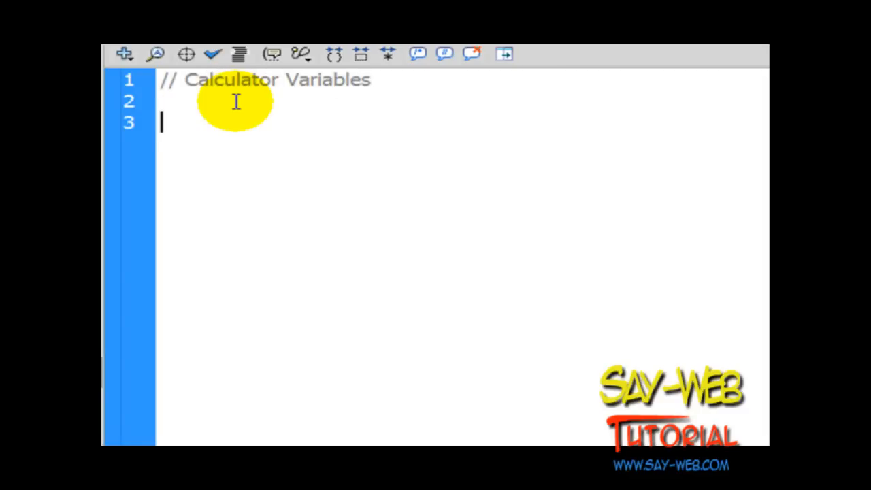
text(i)
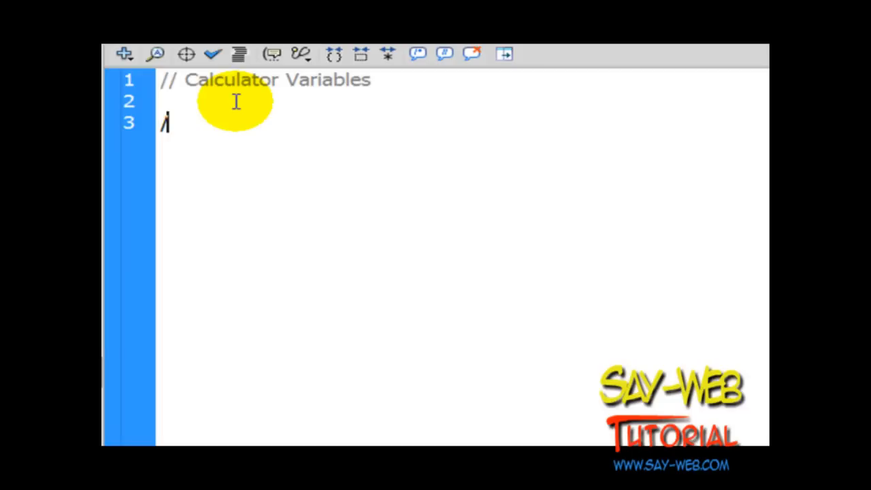
Add the block comment '/* This array handles the buttons instance names */'.
text(*)
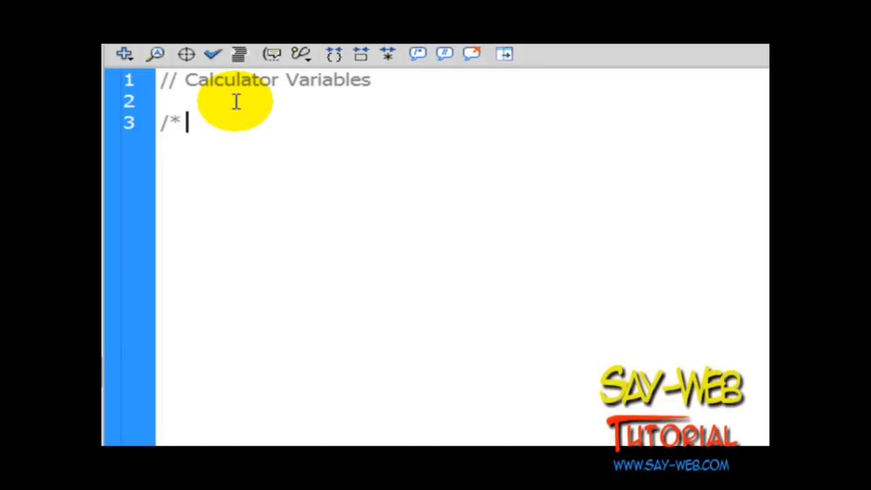
text(This array handles the)
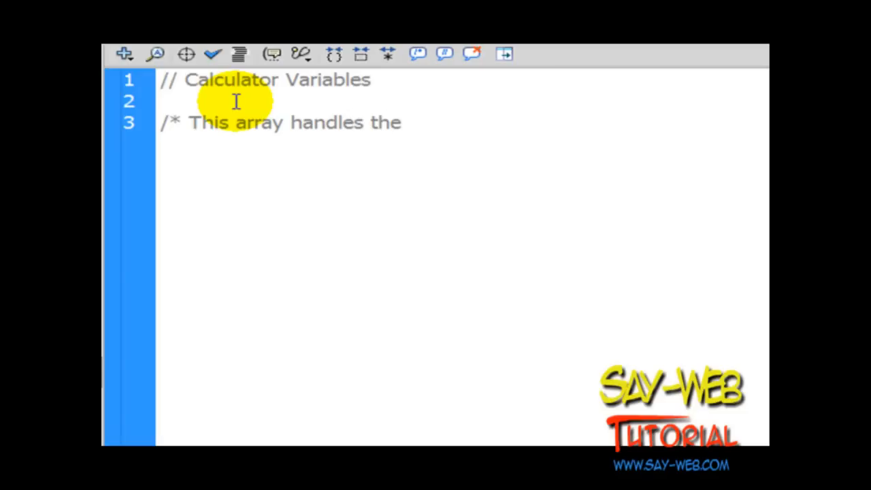
text(buttons)
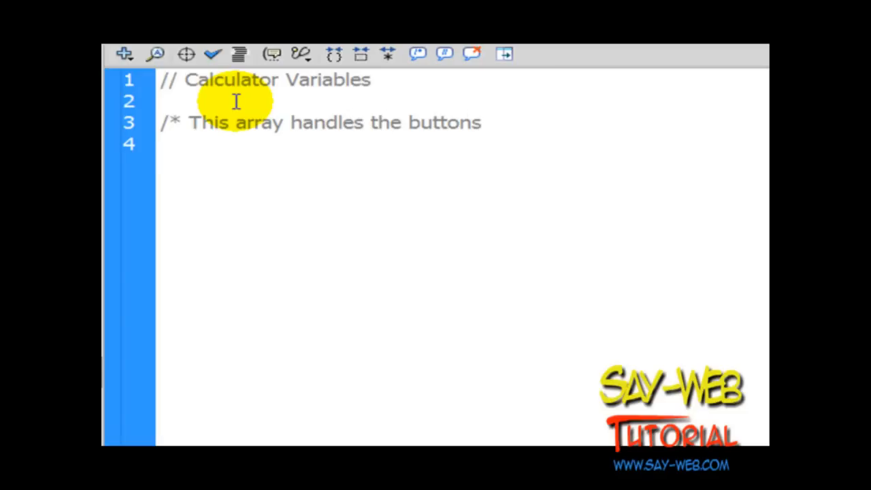
text(int)
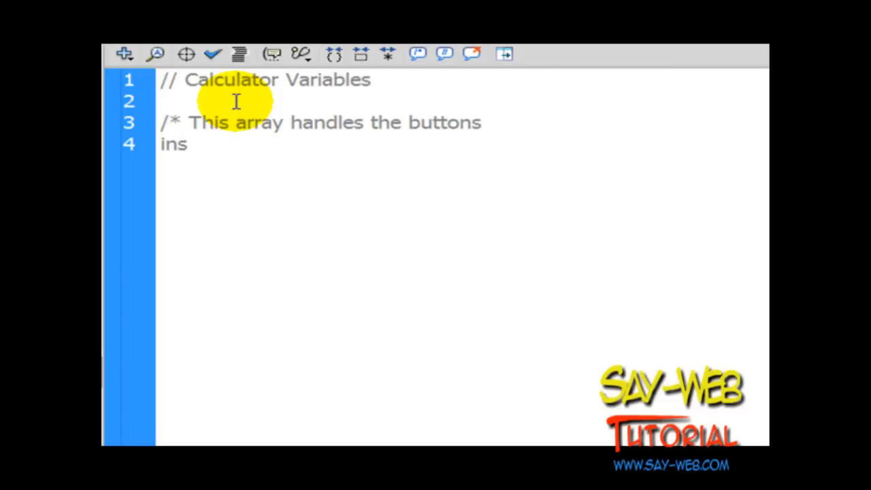
text(tance names)
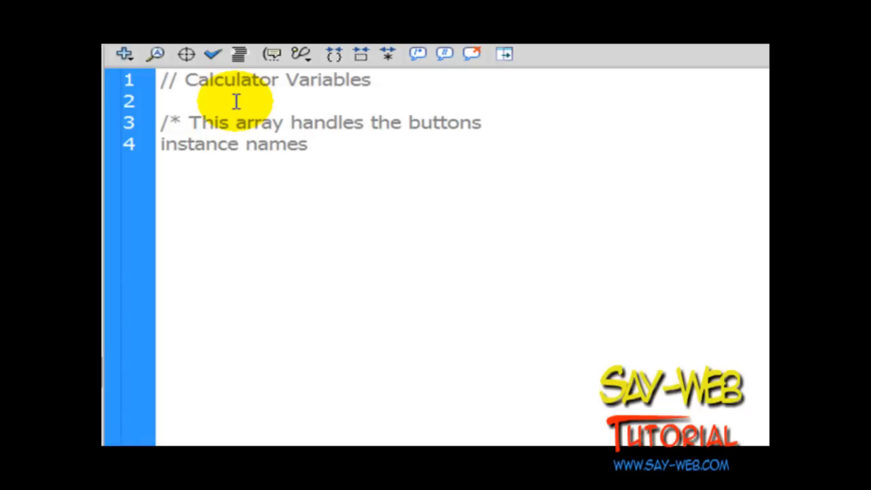
click(310, 144)
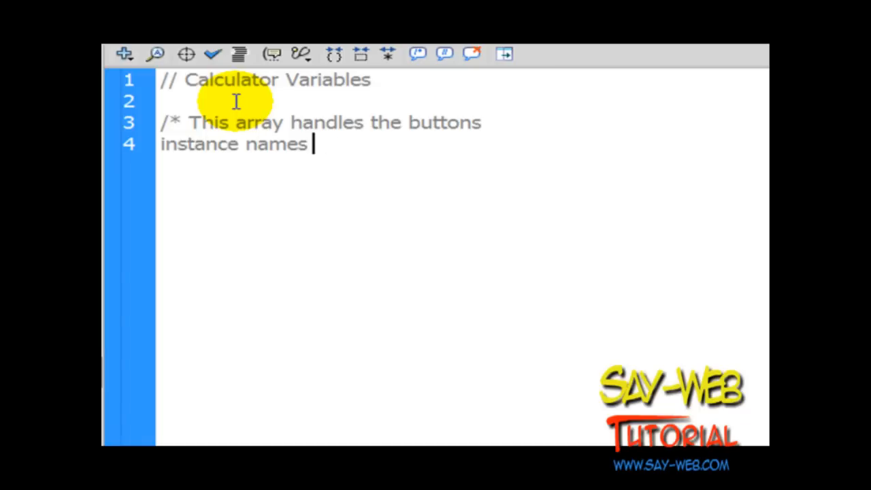
text(*/)
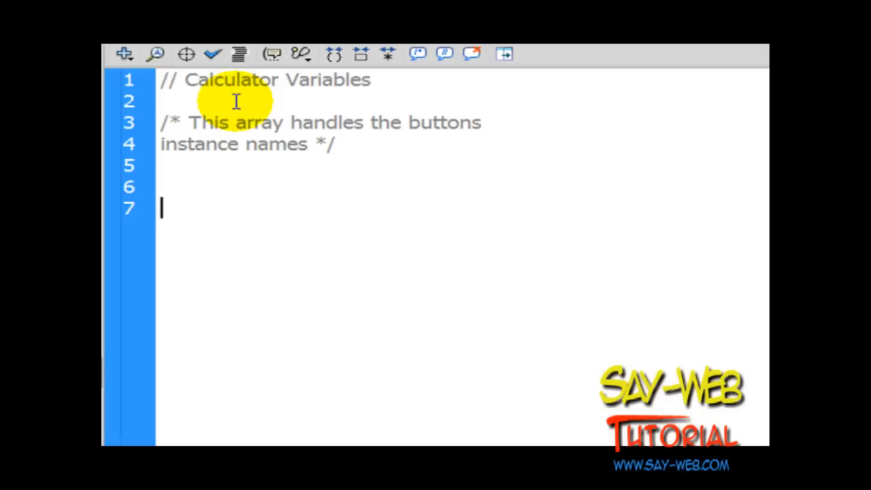
Declare var numbers:Array = [ followed by the comma-separated num button instance names.
text(va)
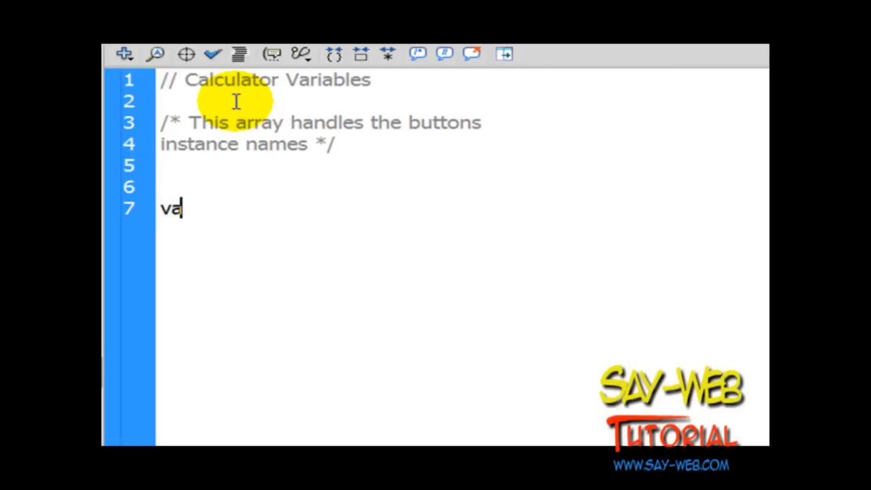
text(r number)
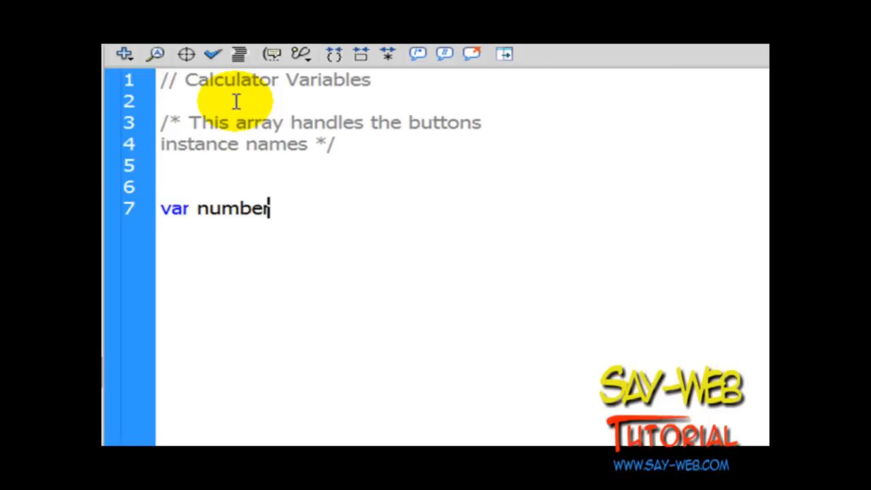
text(s:)
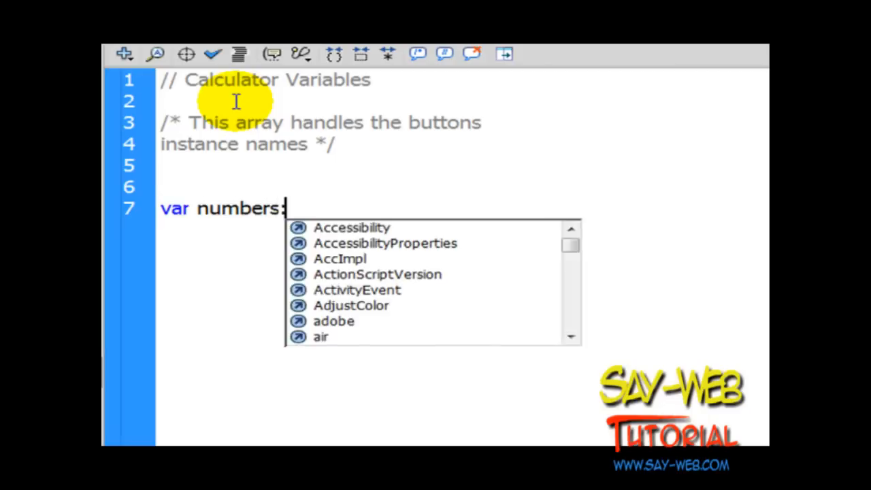
text(Ar)
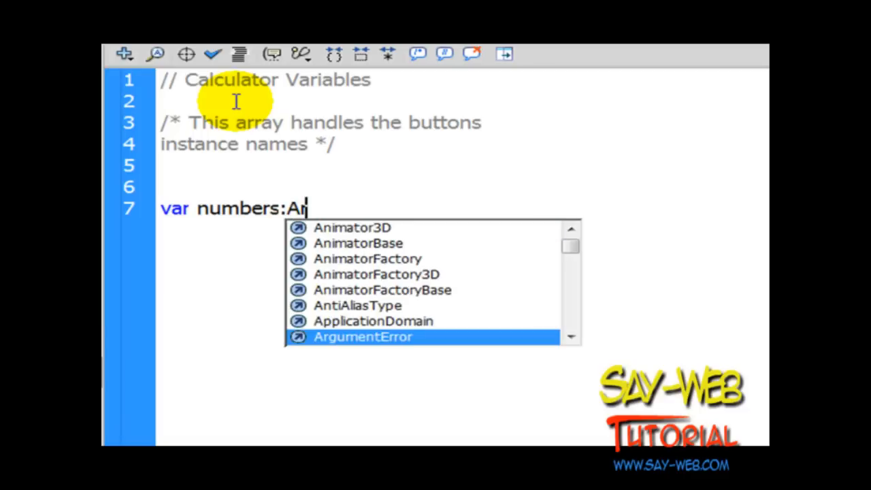
text(ray)
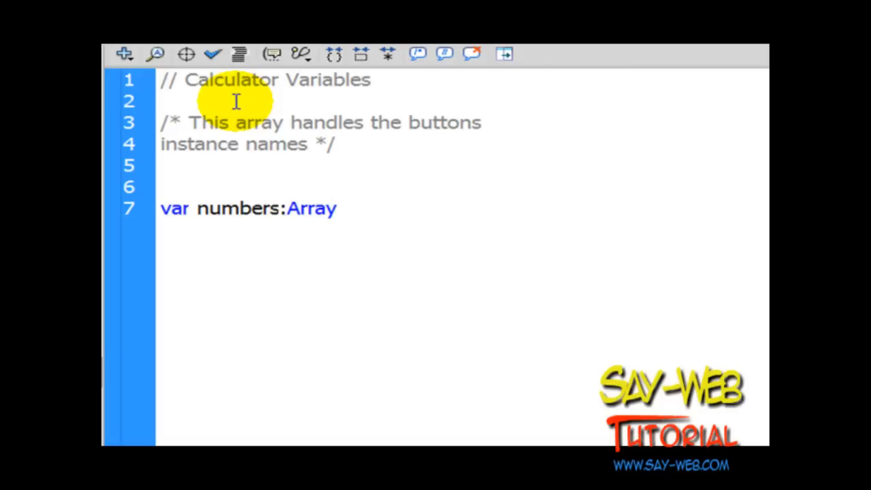
text(=)
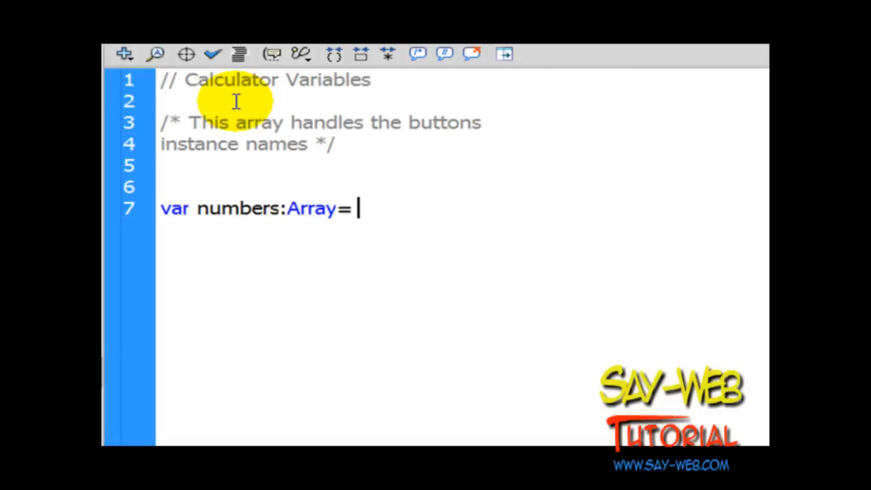
text([)
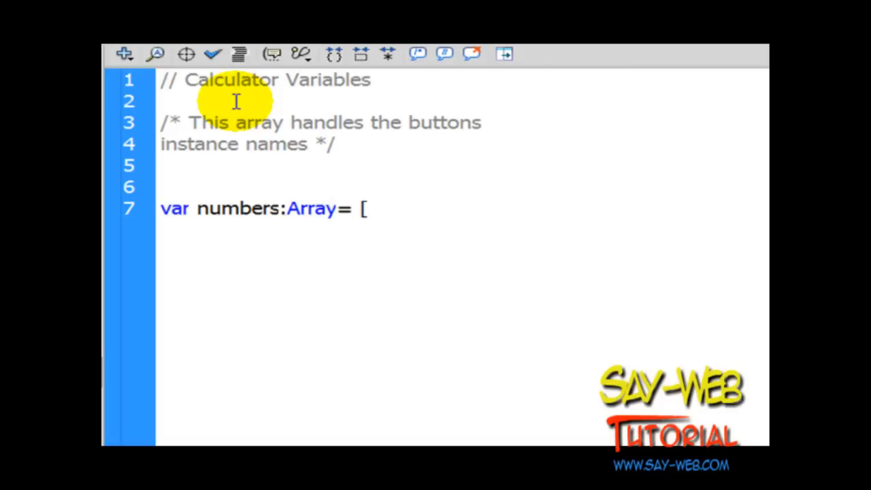
text(num0_btn,num0_btn)
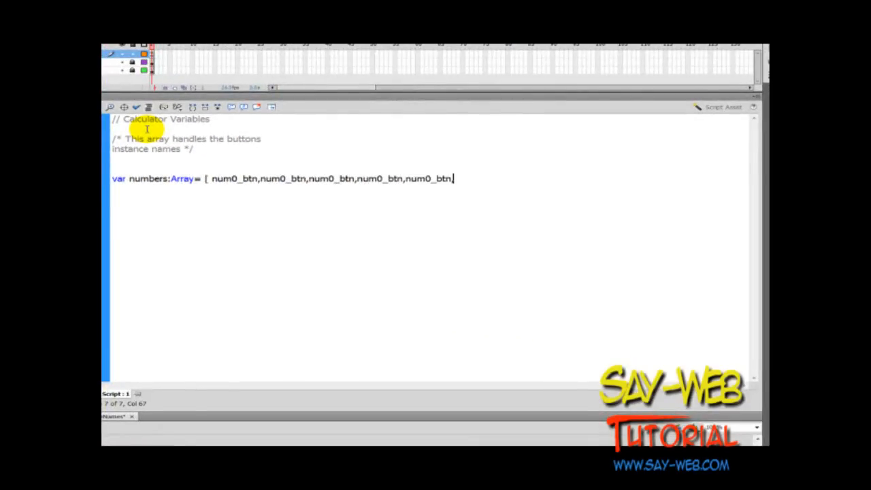
text(,num0_btn,num0_btn)
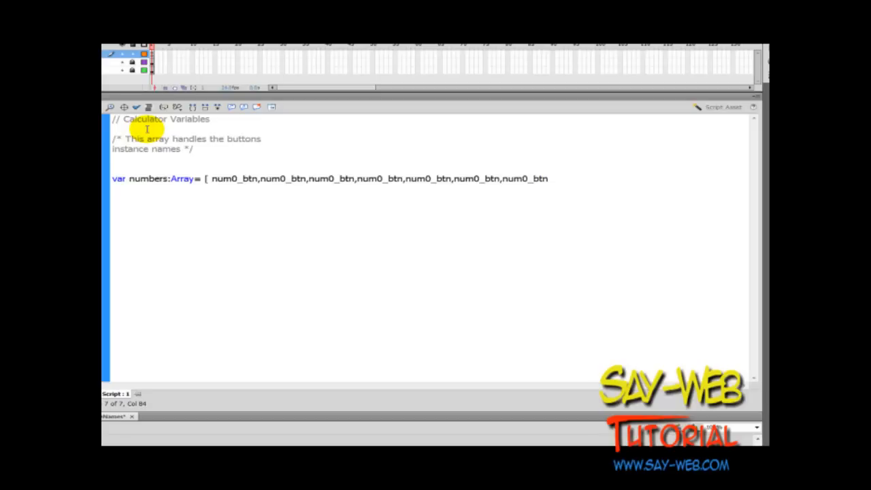
text(,num0_btn,num0_btn,num0_btn)
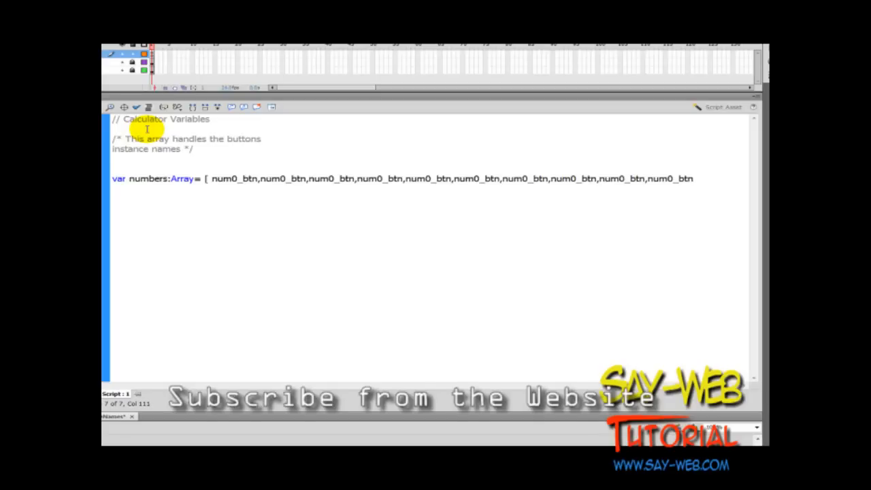
text(,)
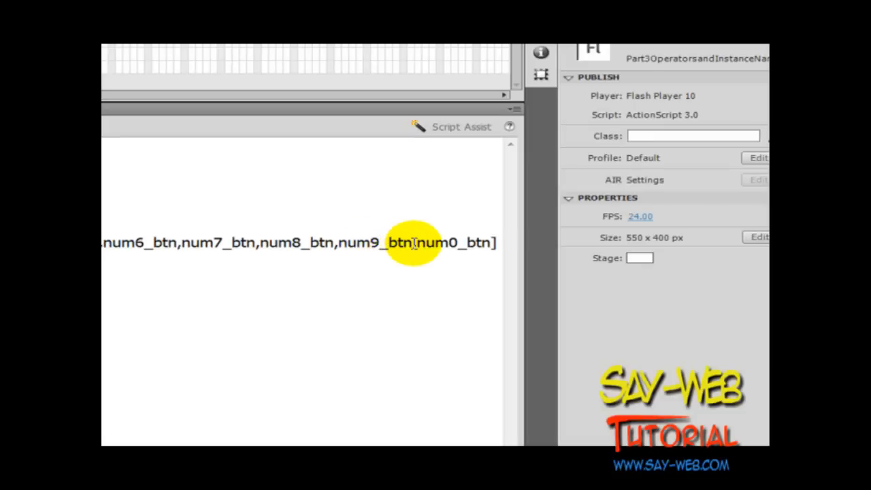
Delete the trailing num0_btn so the array ends at num9_btn, and add a semicolon.
double_click(449, 242)
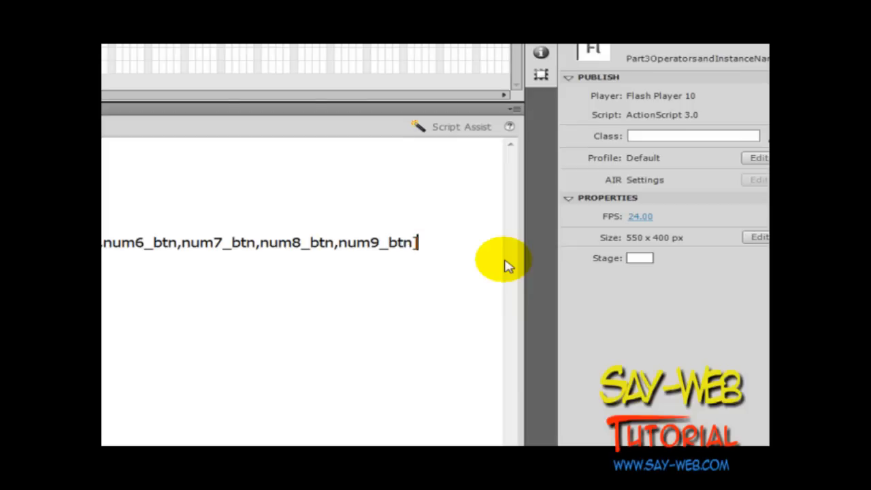
text(;)
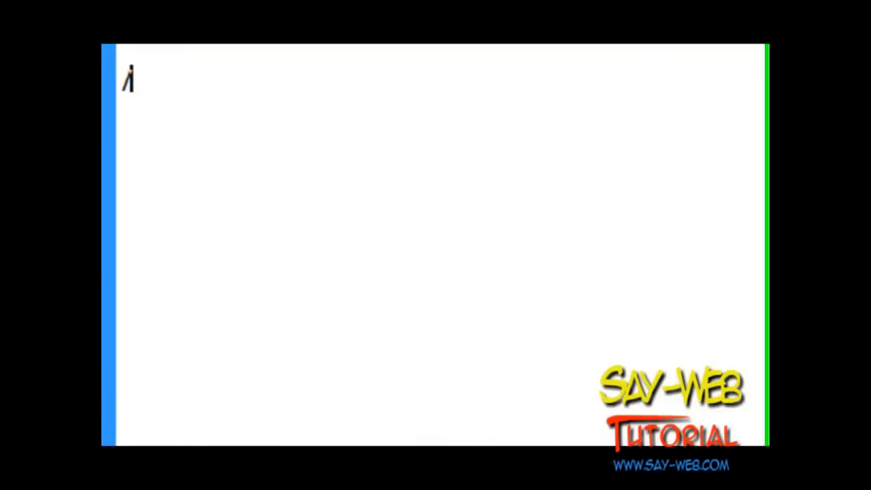
Write the operation-buttons array comment: order not important, spelling must be correct.
text(/* This array will handle th)
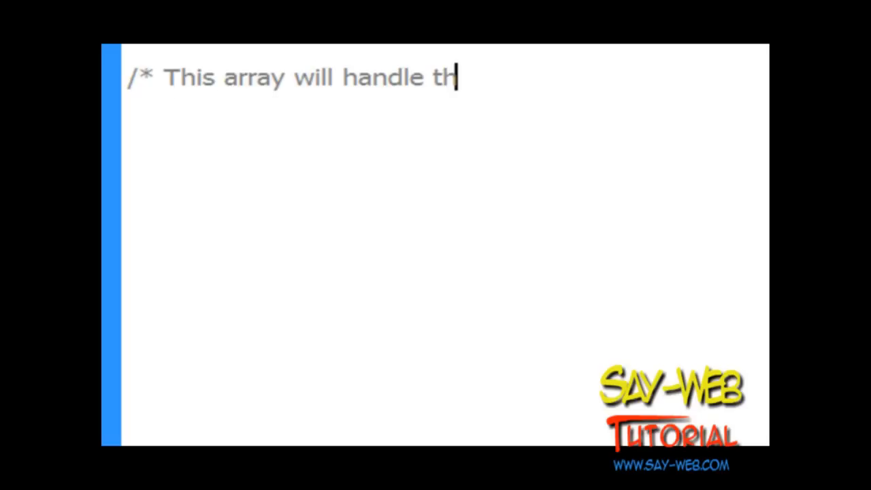
text(e opera)
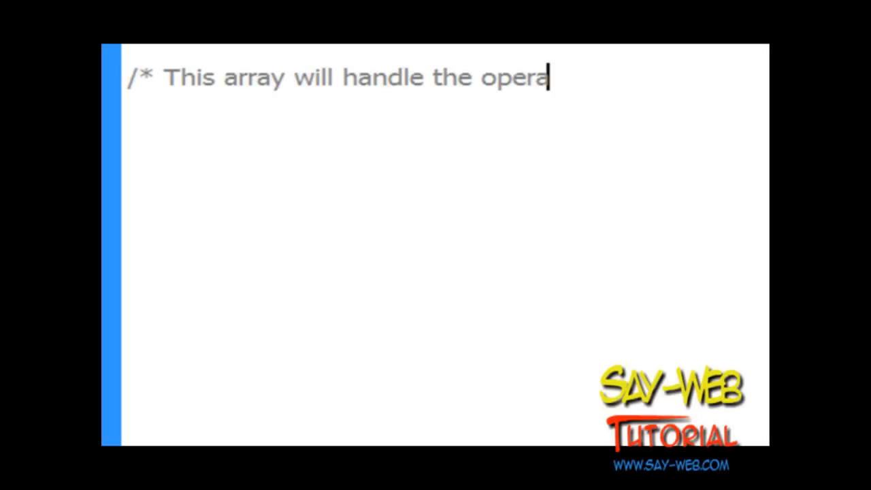
text(tion)
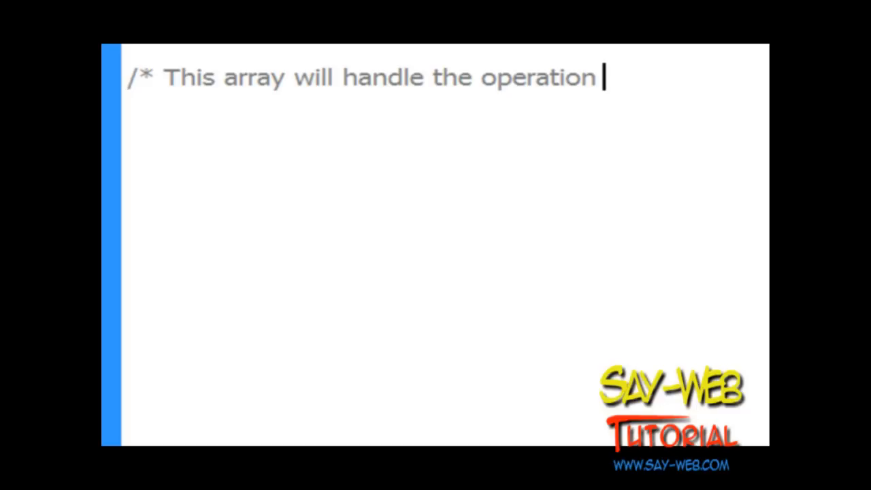
text(buttons.)
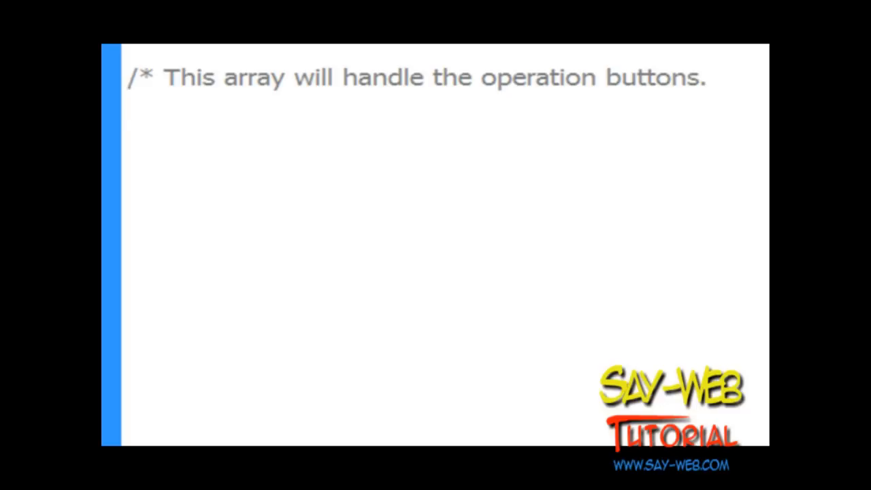
text(the or)
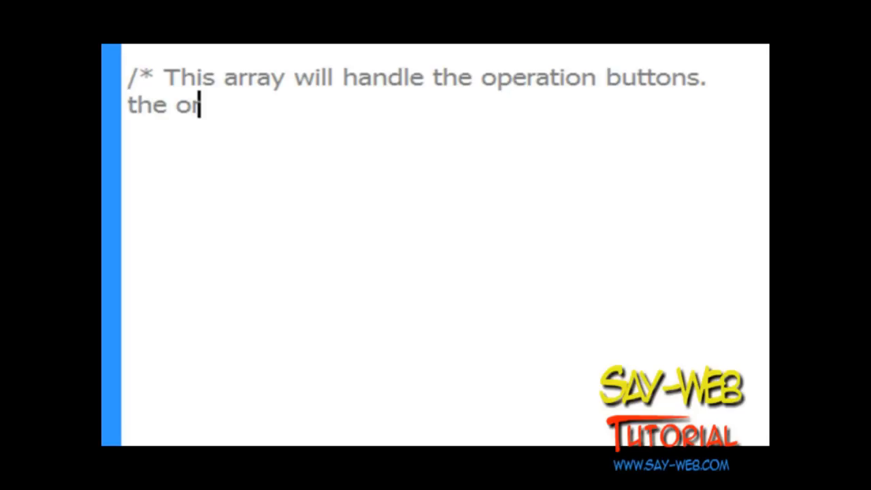
text(der o)
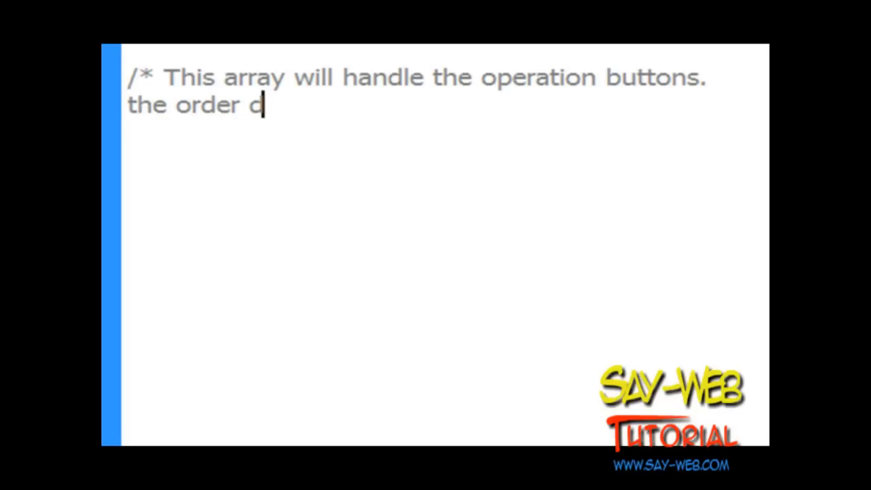
text(is not im)
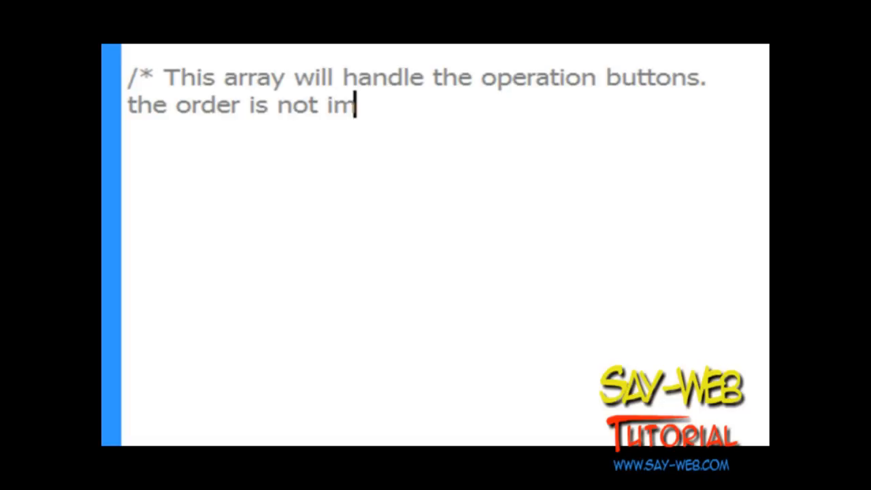
text(portant)
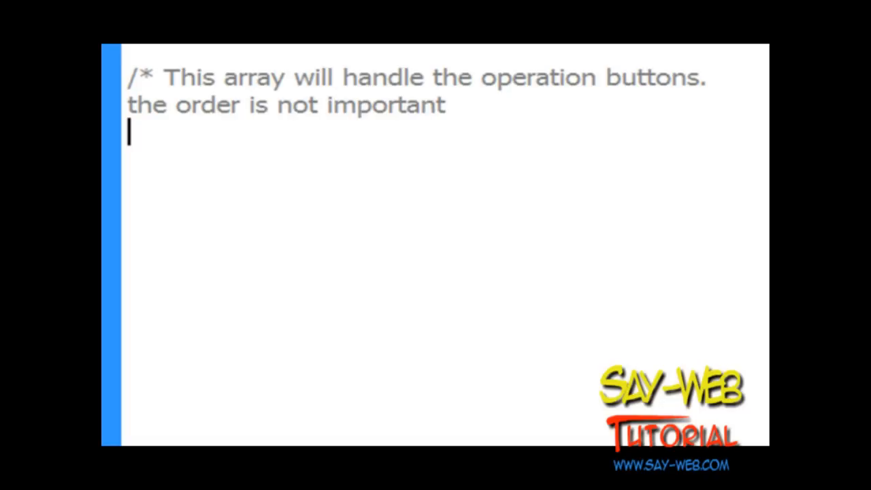
text(,)
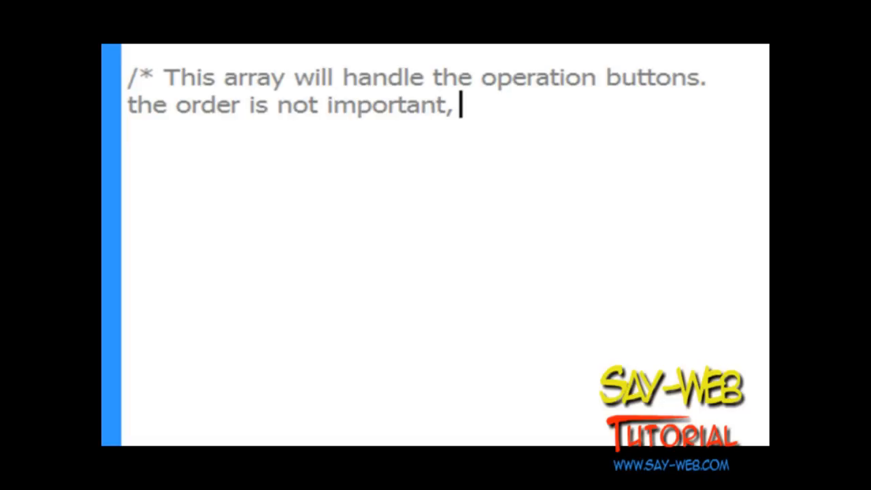
text(the spelling must b)
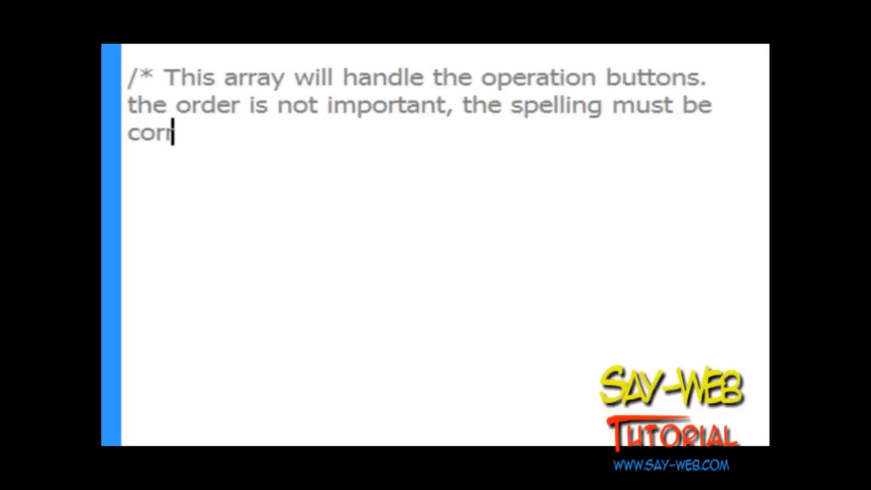
text(ect)
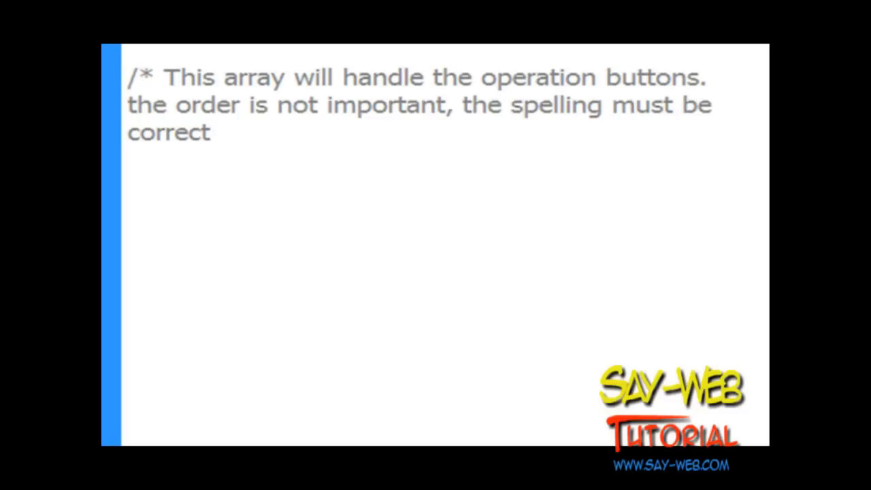
text(*/)
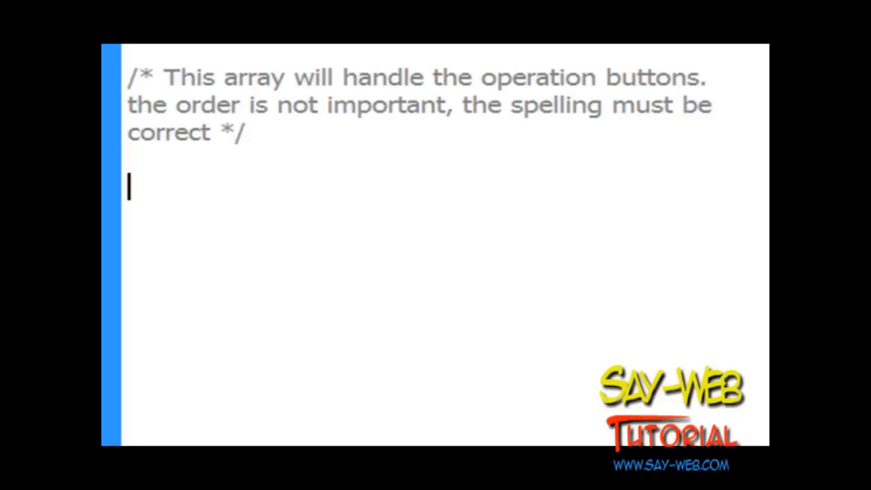
Declare var operators:Array = [add_btn, subtract_btn, multiply_btn, divide_btn];.
text(va)
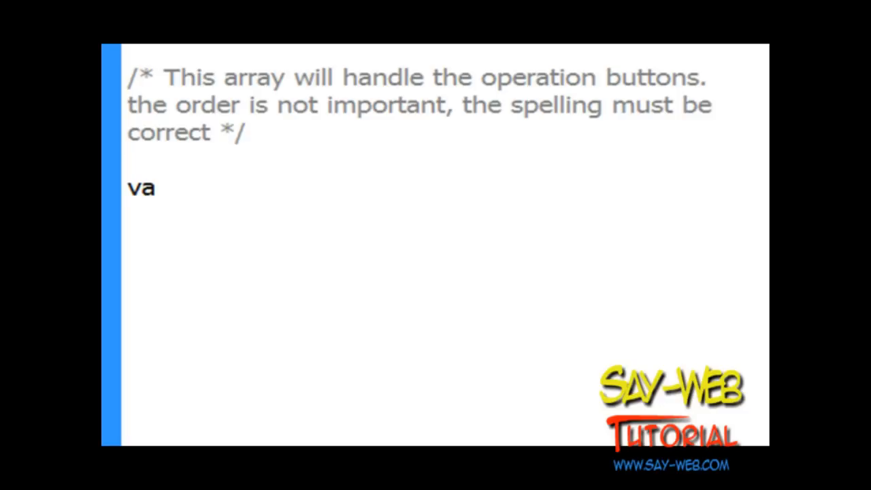
text(r)
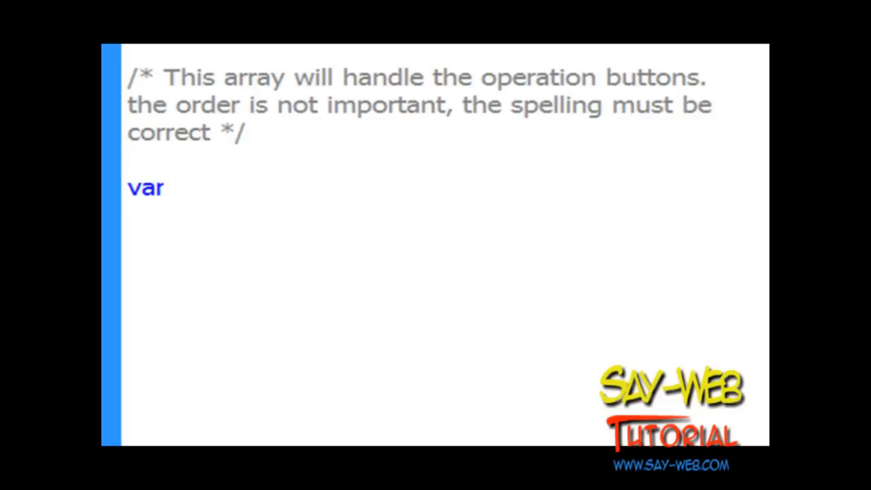
text(opera)
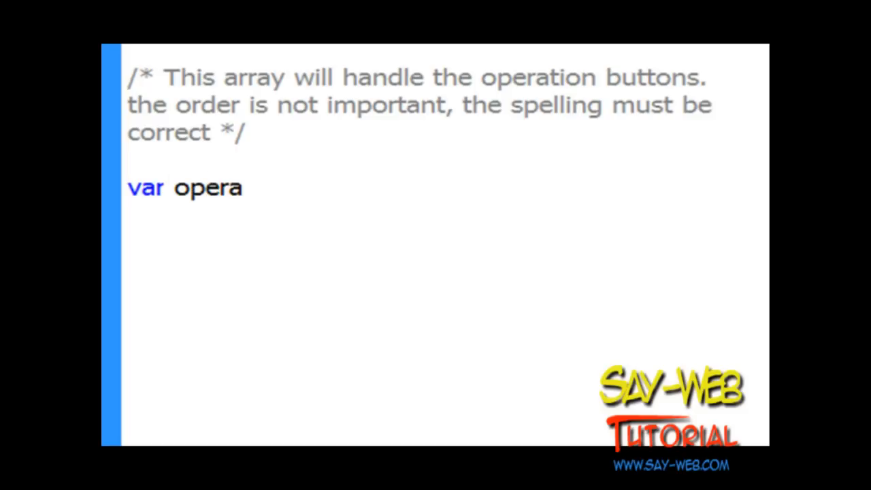
text(tors)
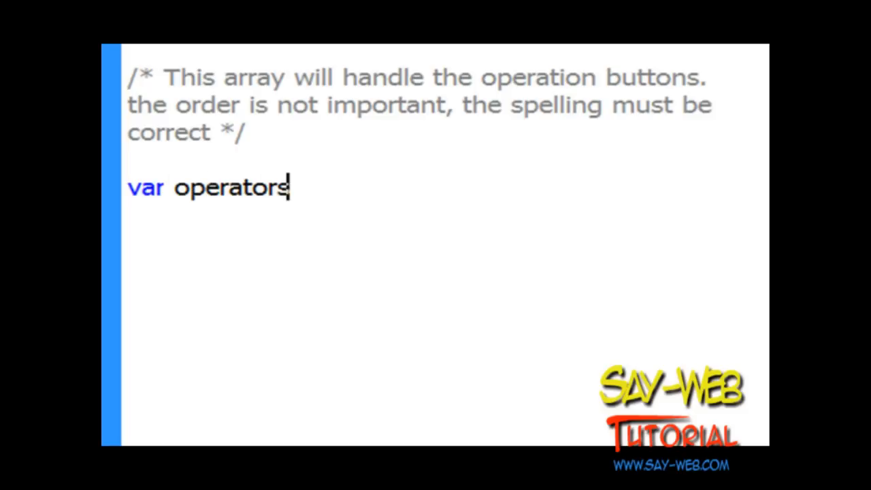
text(:ar)
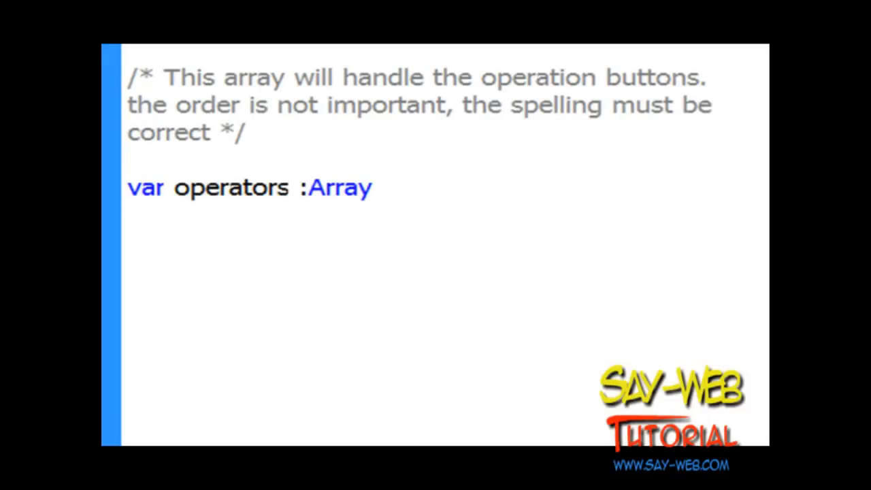
text(= [add_btn, subtract_btn, ult)
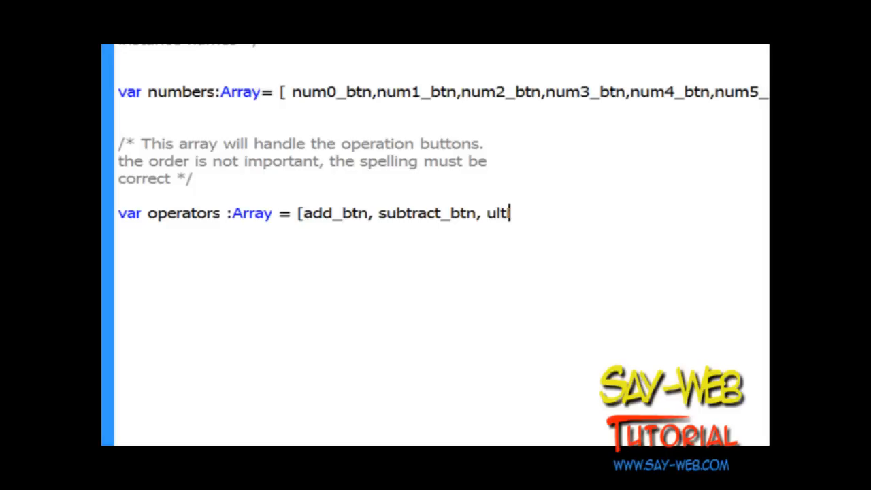
text(iply_btn)
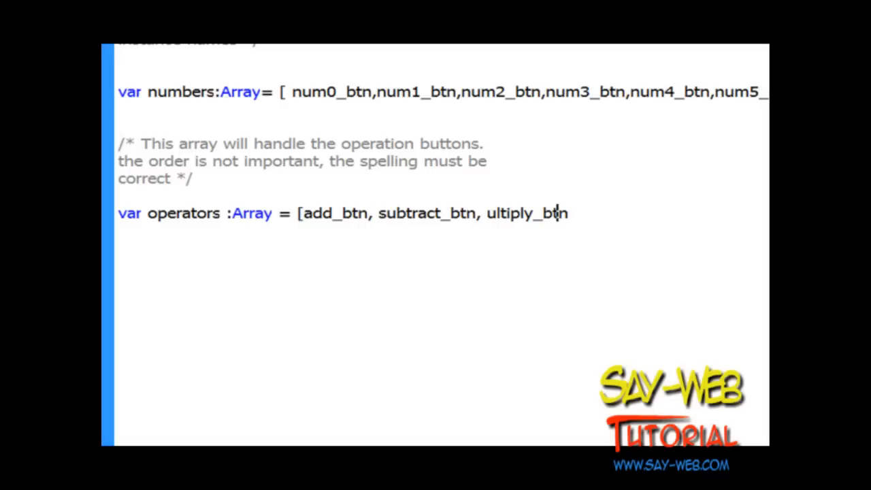
text(multiply_btn)
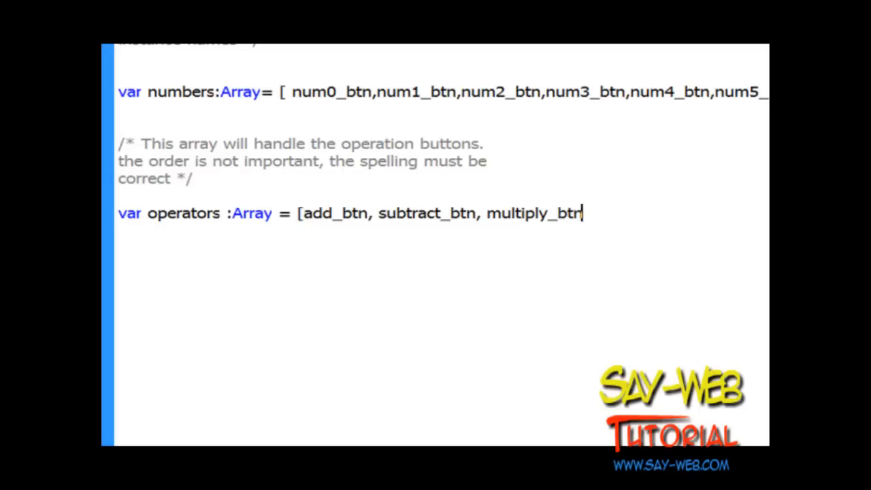
text(, d)
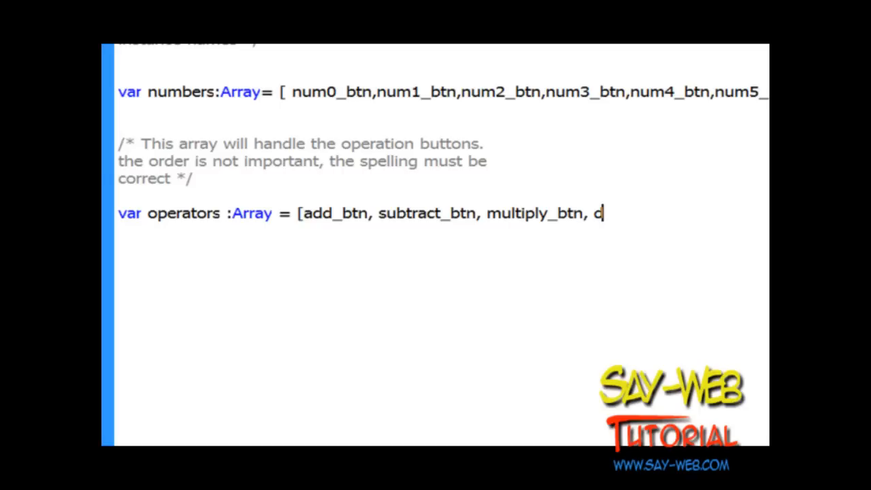
text(ivide_btn];)
text(/*)
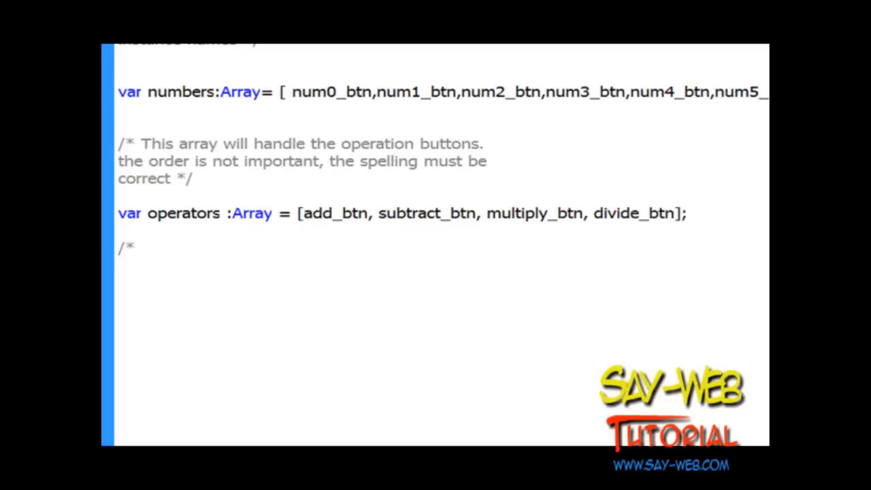
Type the comment 'This variable handles the operation itself (NOT the button)'.
text(This var)
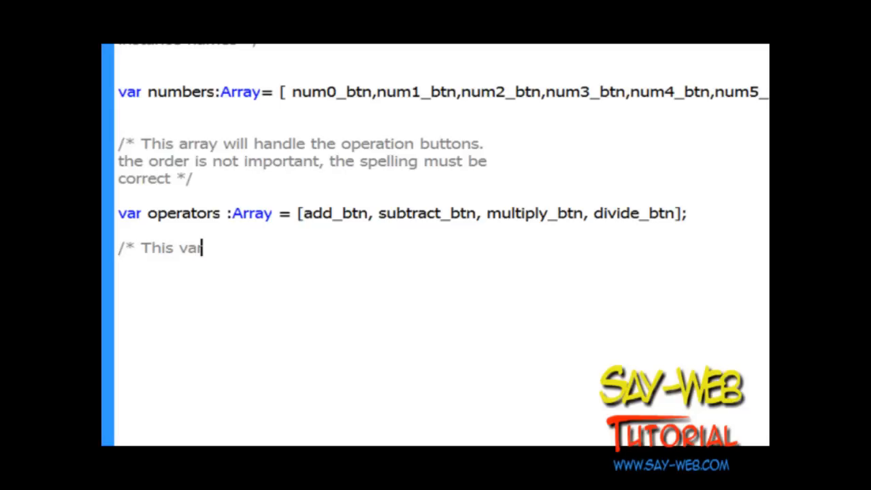
text(iable hand)
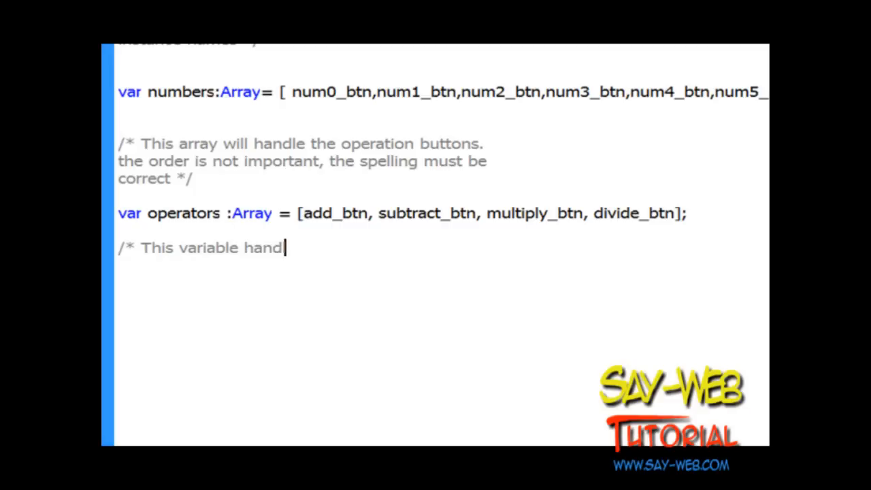
text(es the p)
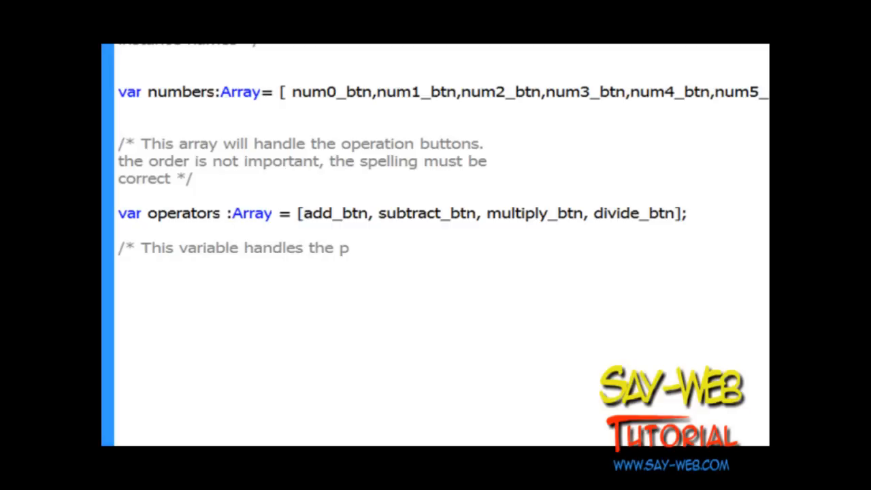
text(operation)
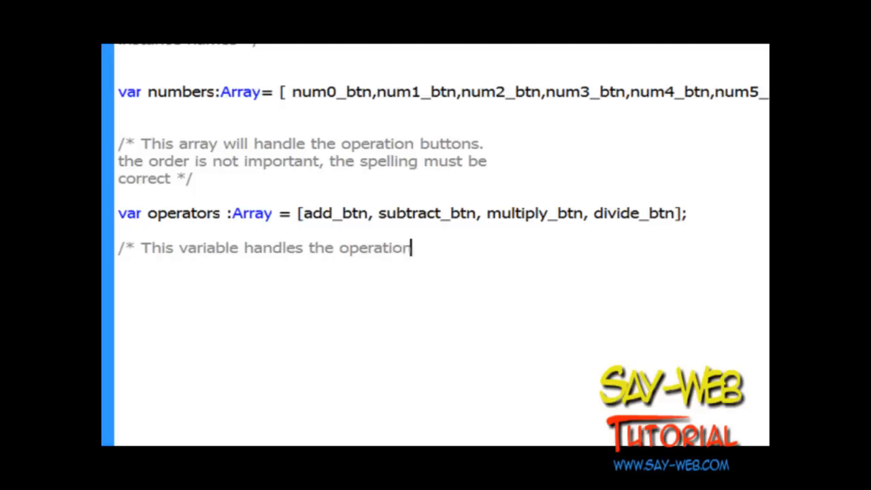
text(itself)
text(var)
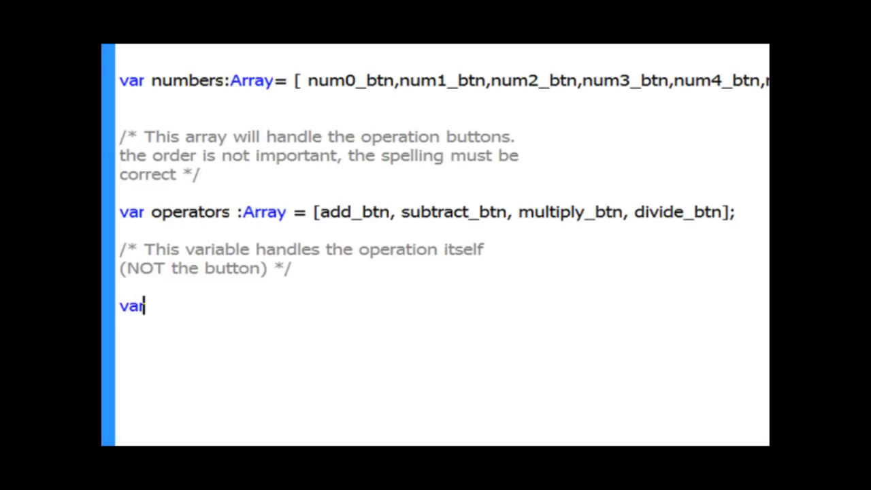
Type 'op:string' to declare the op variable with a String type.
text(op:string)
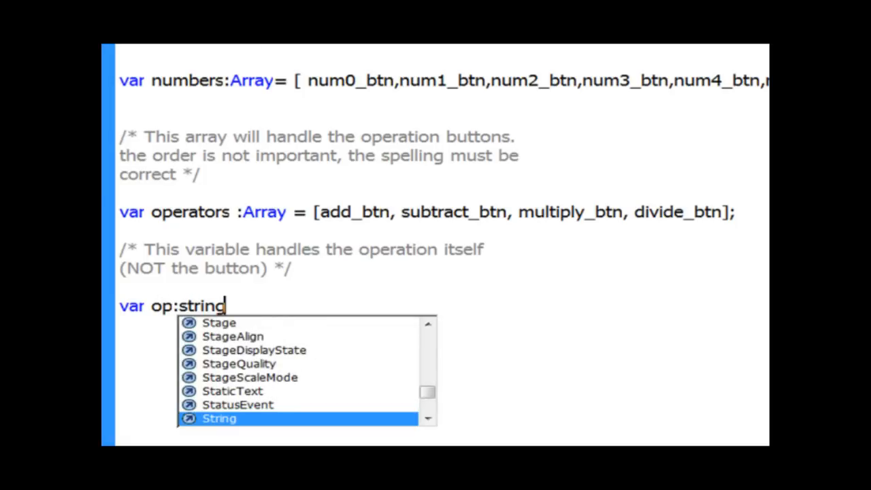